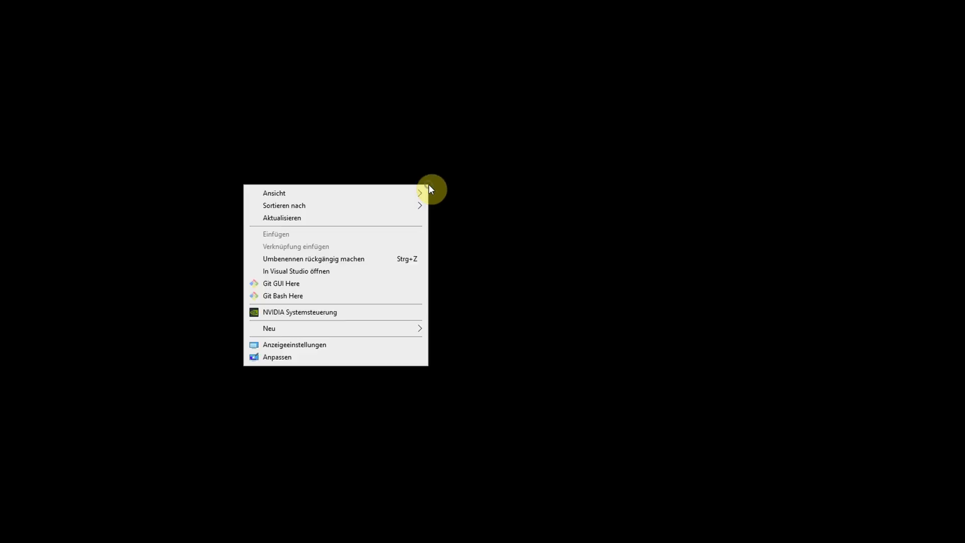
Choose Anzeigeeinstellungen from the desktop context menu to reach the display settings.
left_click(295, 345)
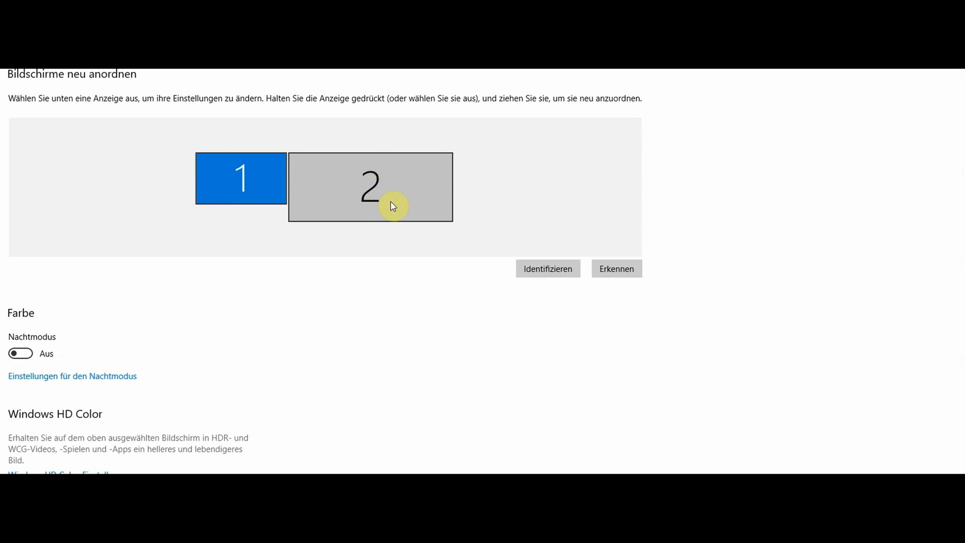
scroll("down", 3)
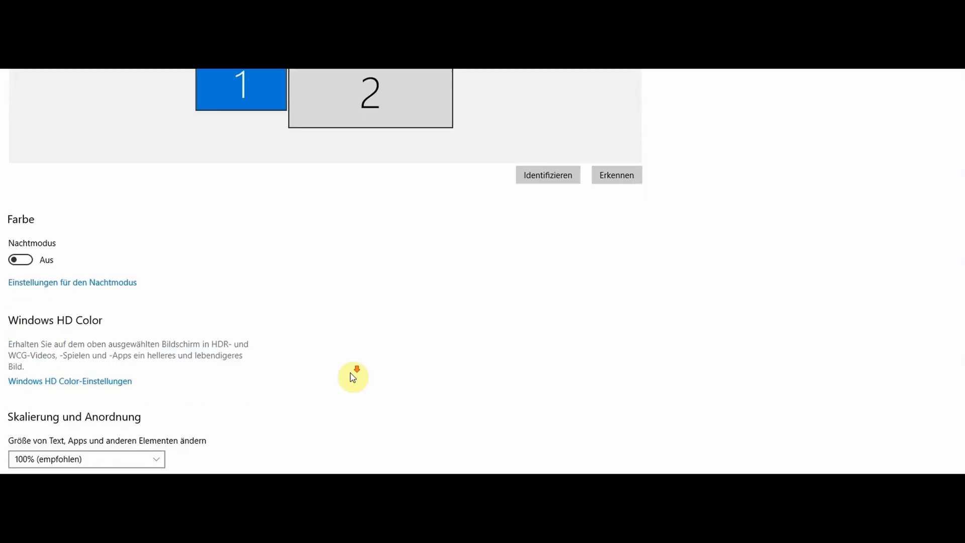
scroll("down", 3)
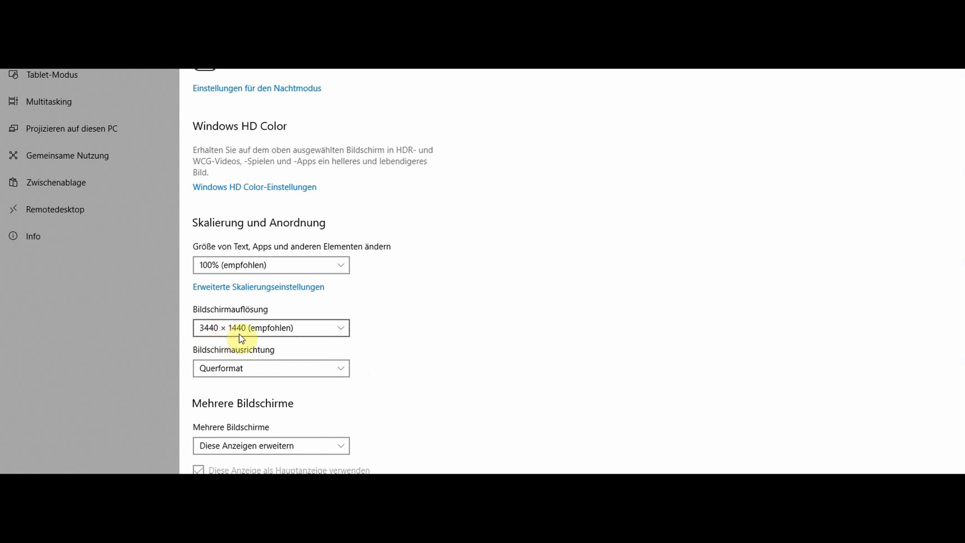
mouse_move(551, 320)
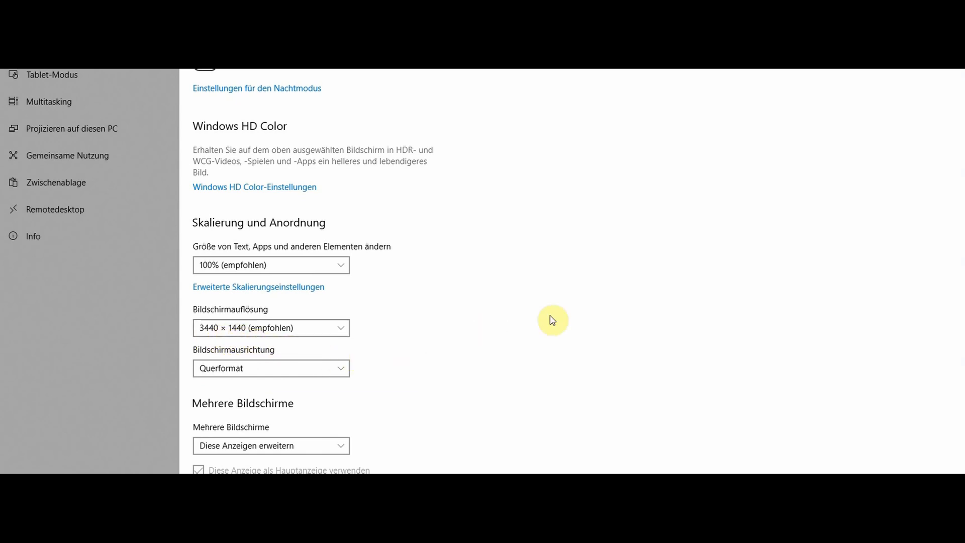
mouse_move(532, 258)
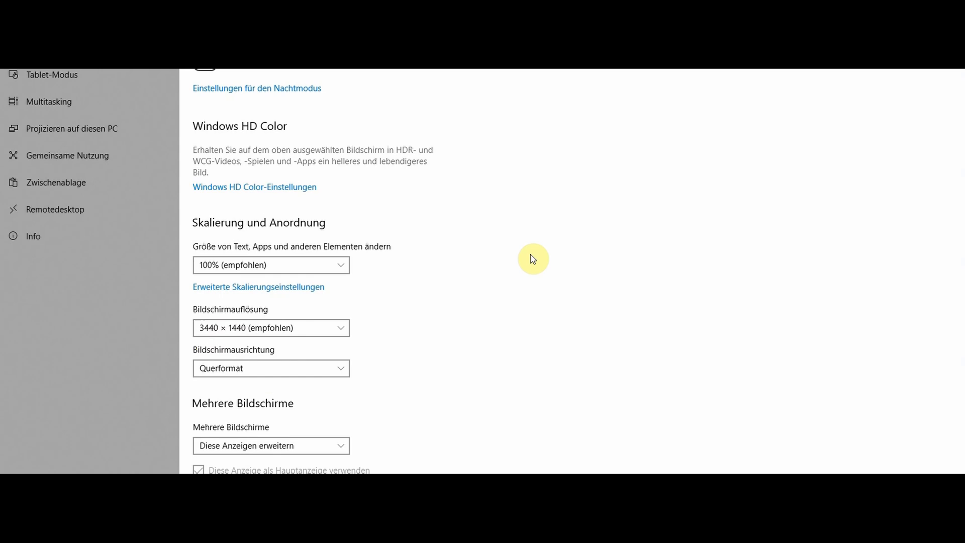
scroll("up", 3)
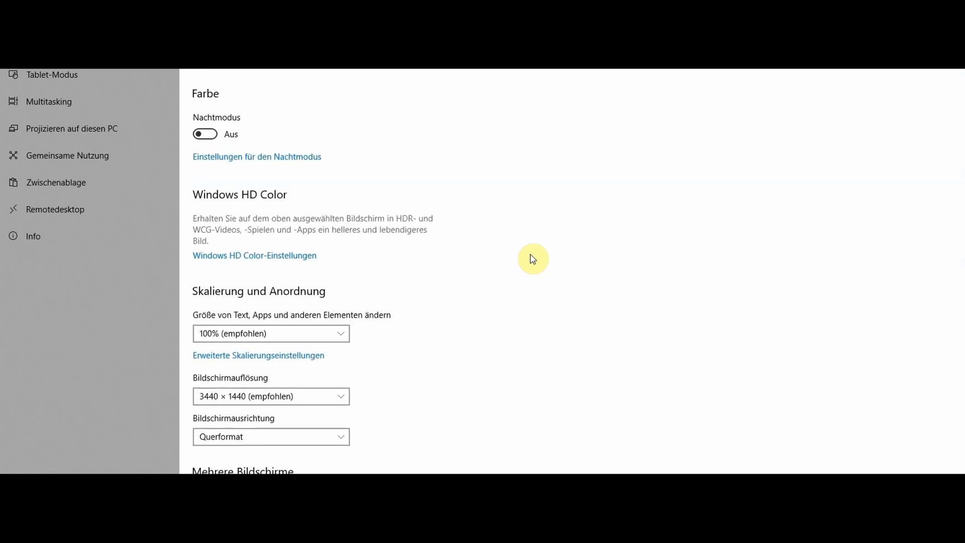
mouse_move(530, 193)
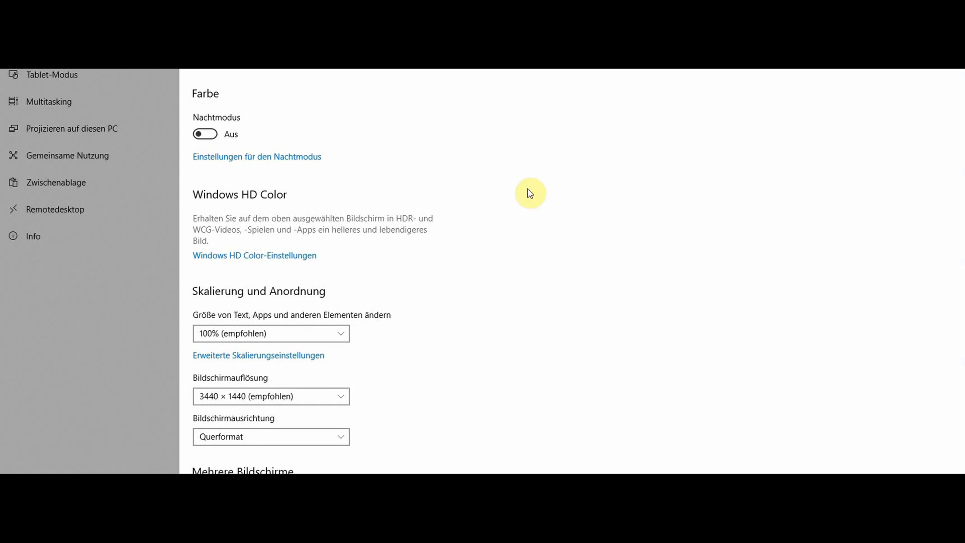
scroll("up", 3)
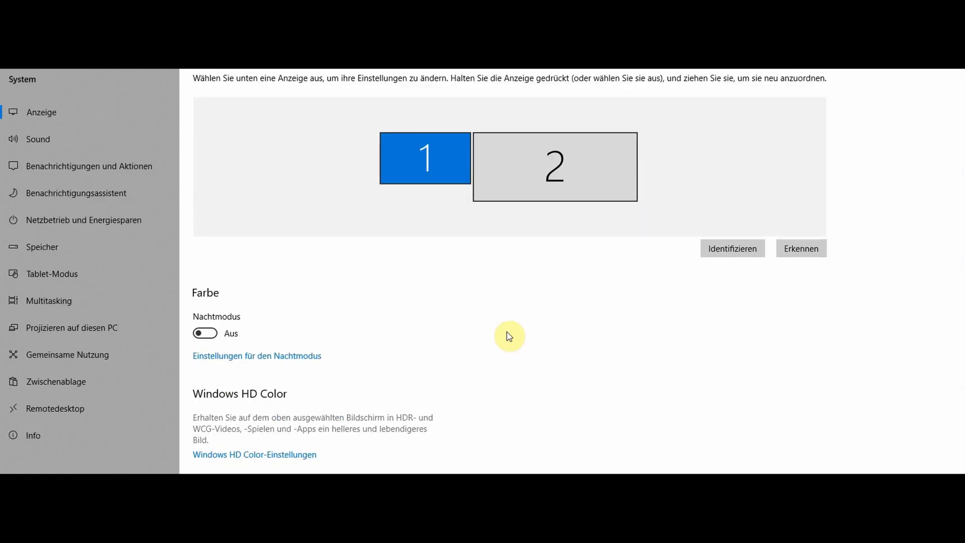
Scroll through Skalierung und Anordnung to confirm display 2 runs at 1920 × 1080.
scroll("down", 3)
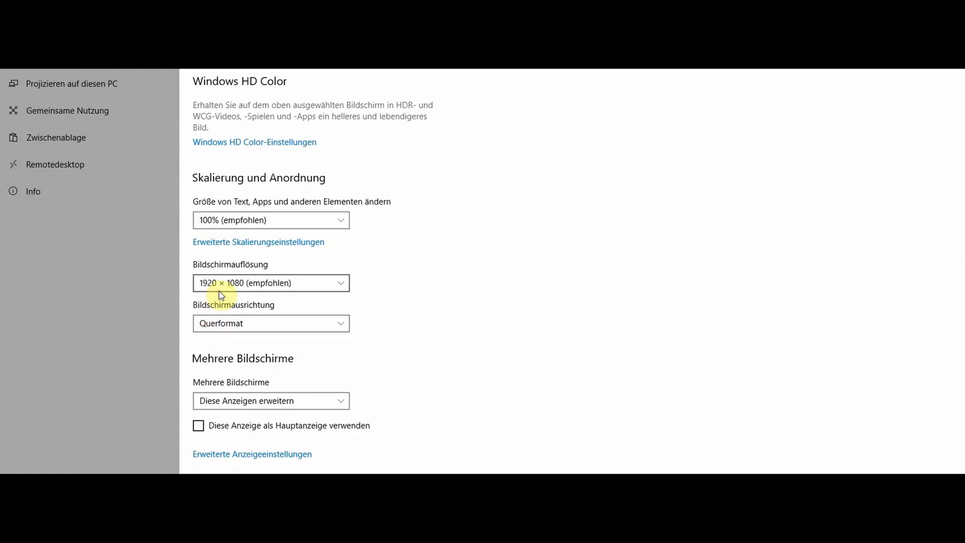
mouse_move(458, 305)
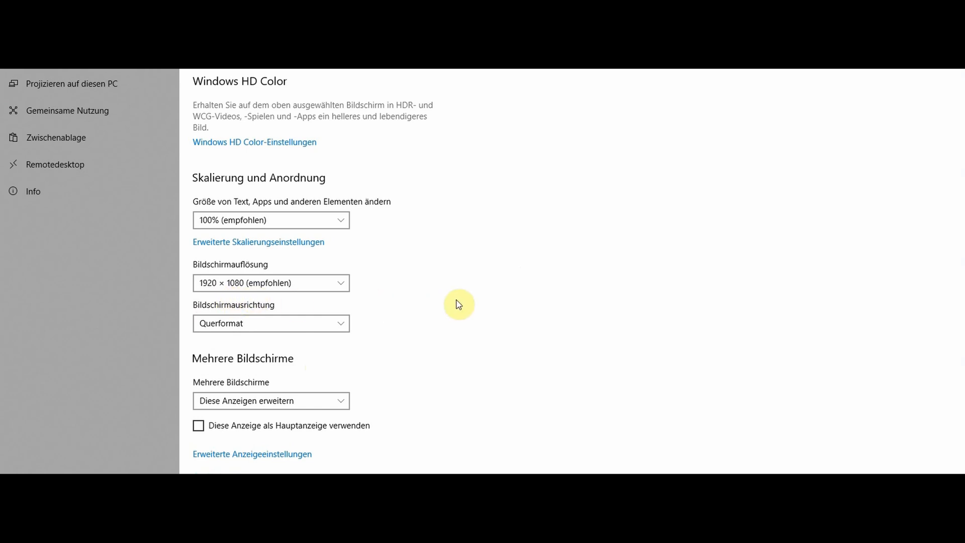
scroll("up", 3)
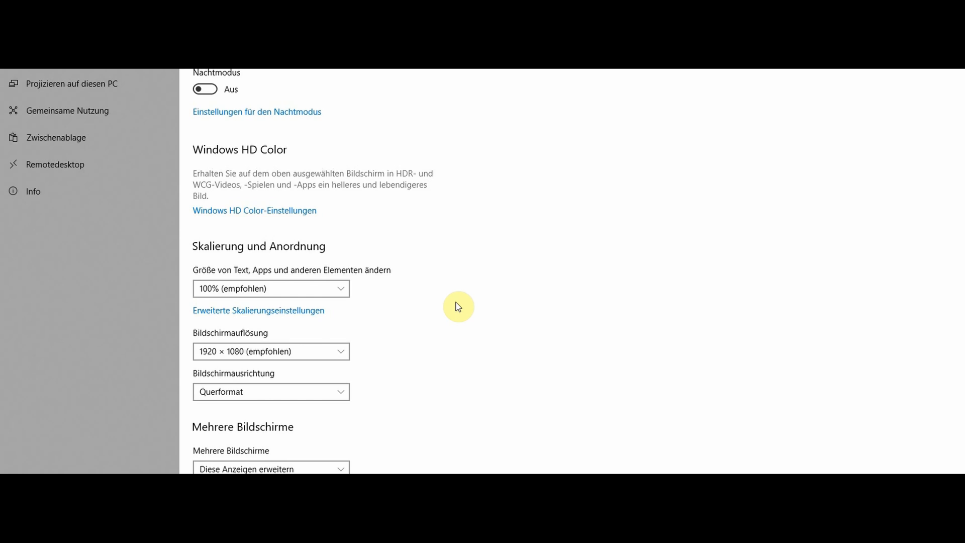
scroll("down", 3)
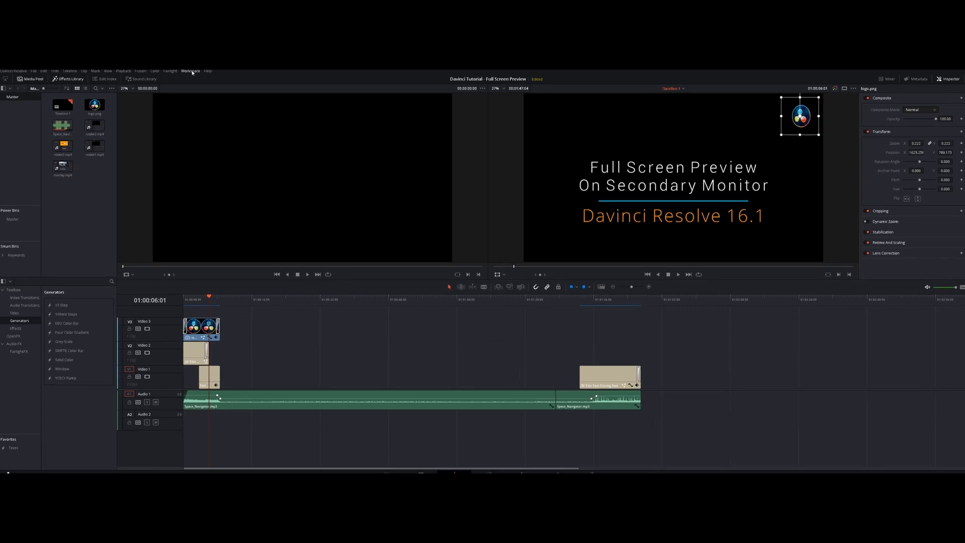
Bring up the Workspace menu to reach the Dual Screen option.
left_click(190, 71)
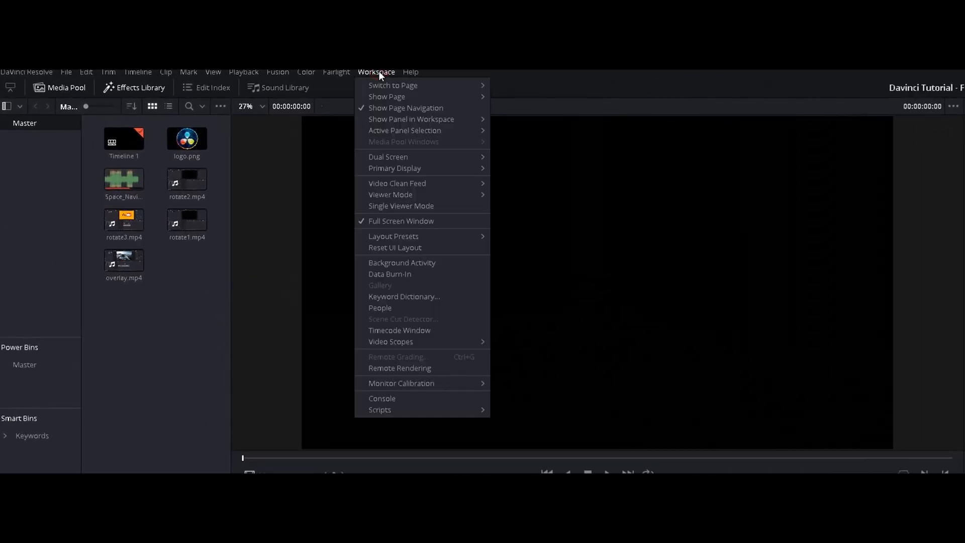
mouse_move(388, 157)
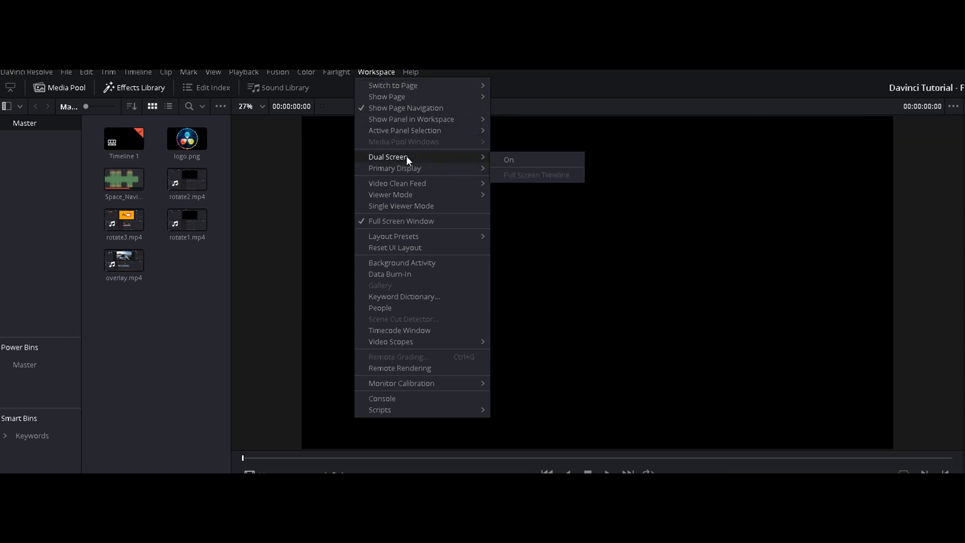
mouse_move(522, 165)
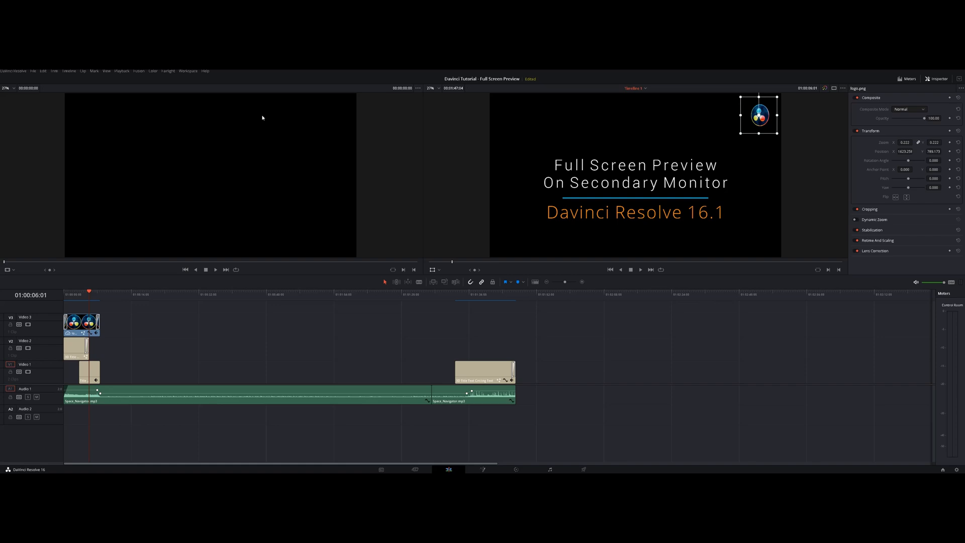
Return to the Workspace menu to uncheck Dual Screen On.
left_click(376, 72)
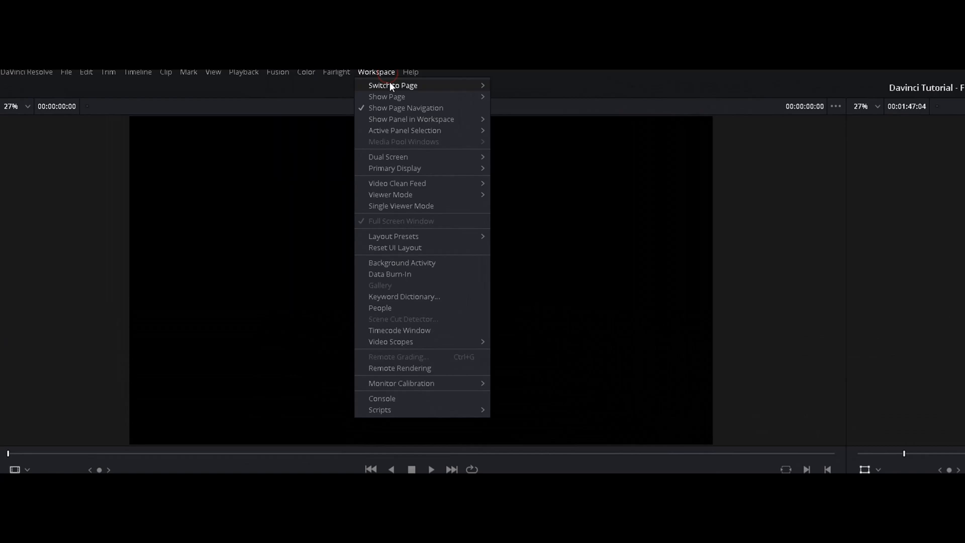
mouse_move(388, 157)
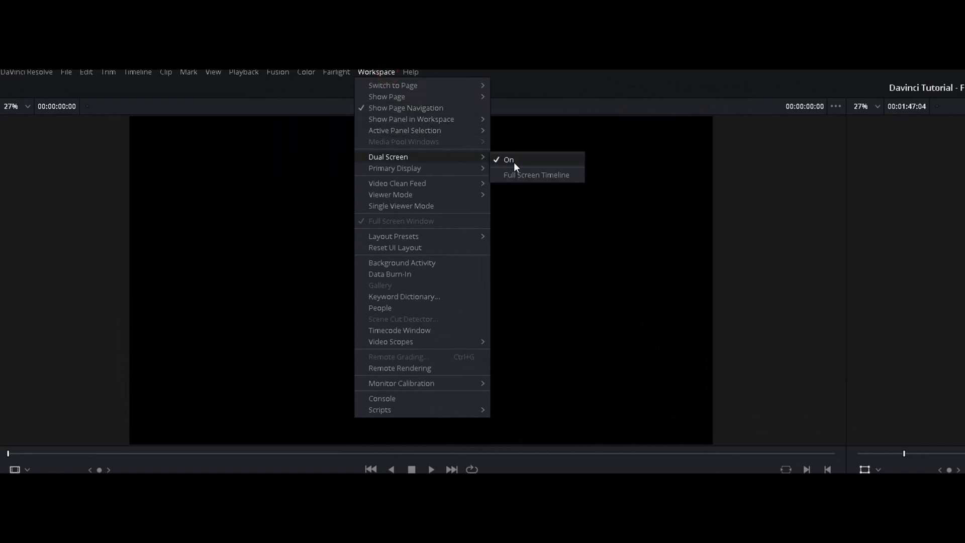
mouse_move(521, 164)
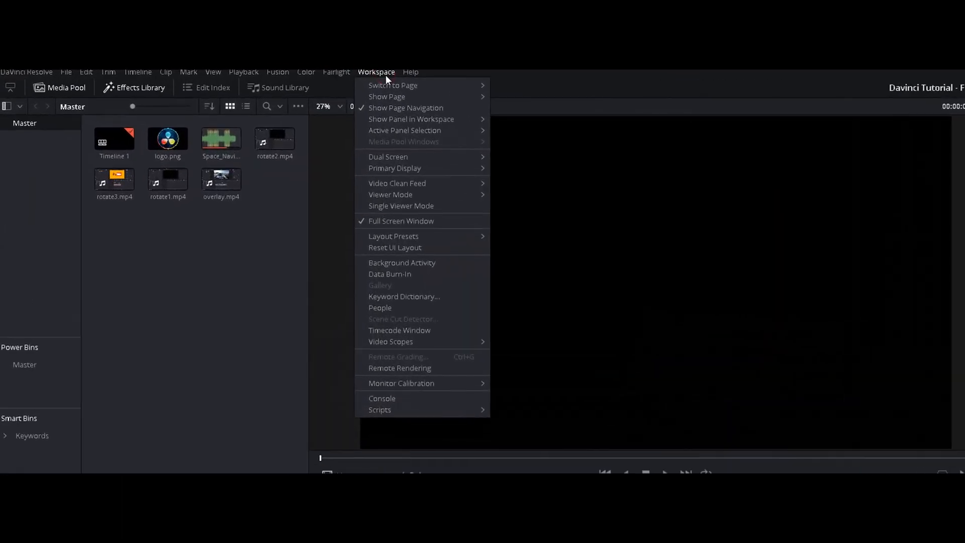
mouse_move(397, 183)
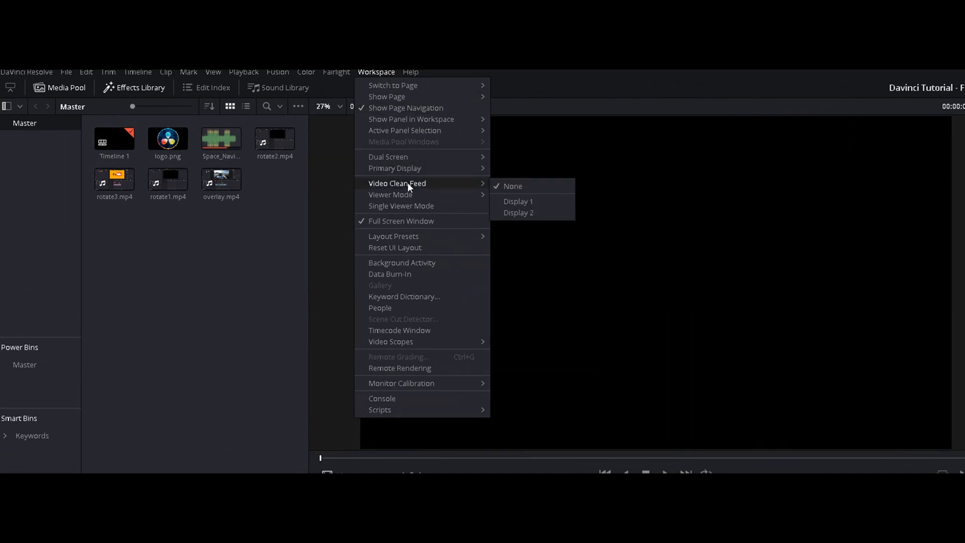
mouse_move(531, 201)
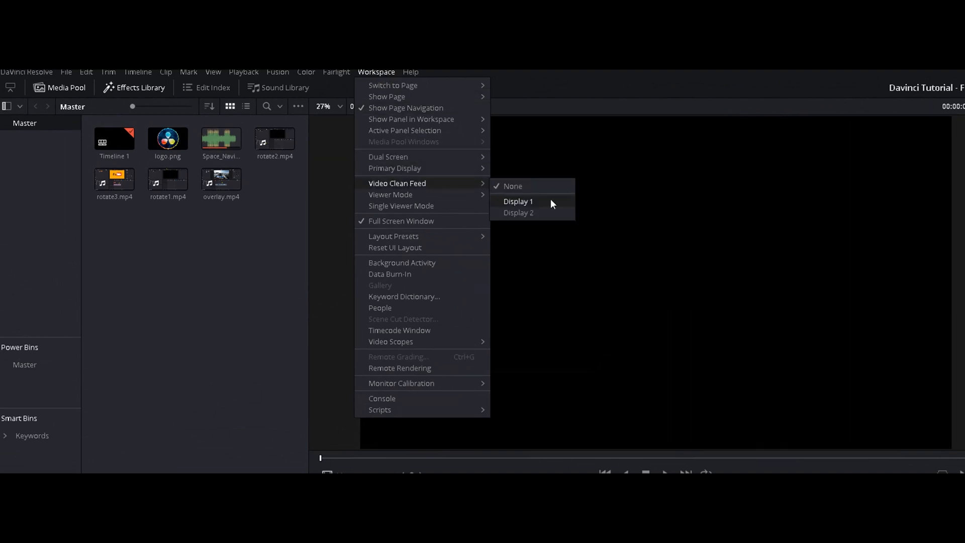
Select Display 1 under Video Clean Feed for the full-screen preview.
left_click(518, 201)
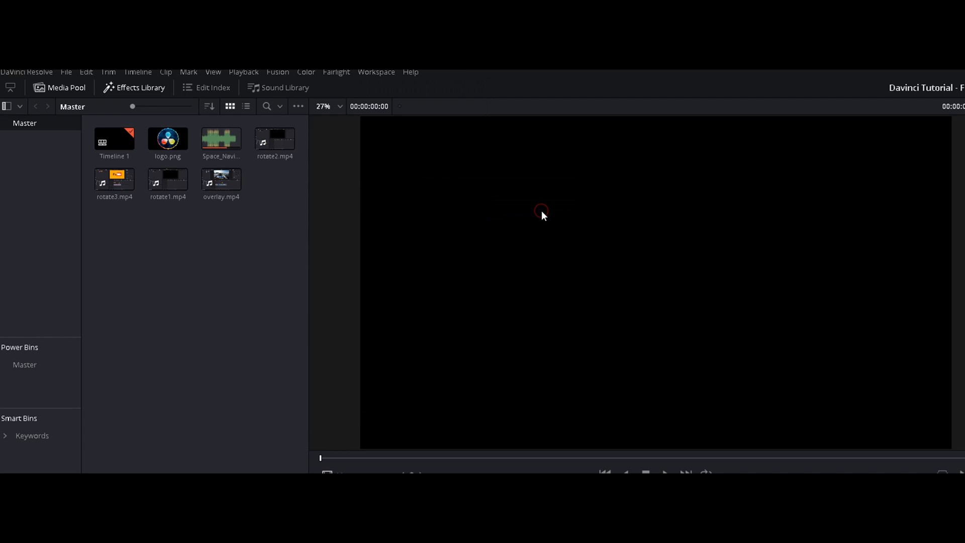